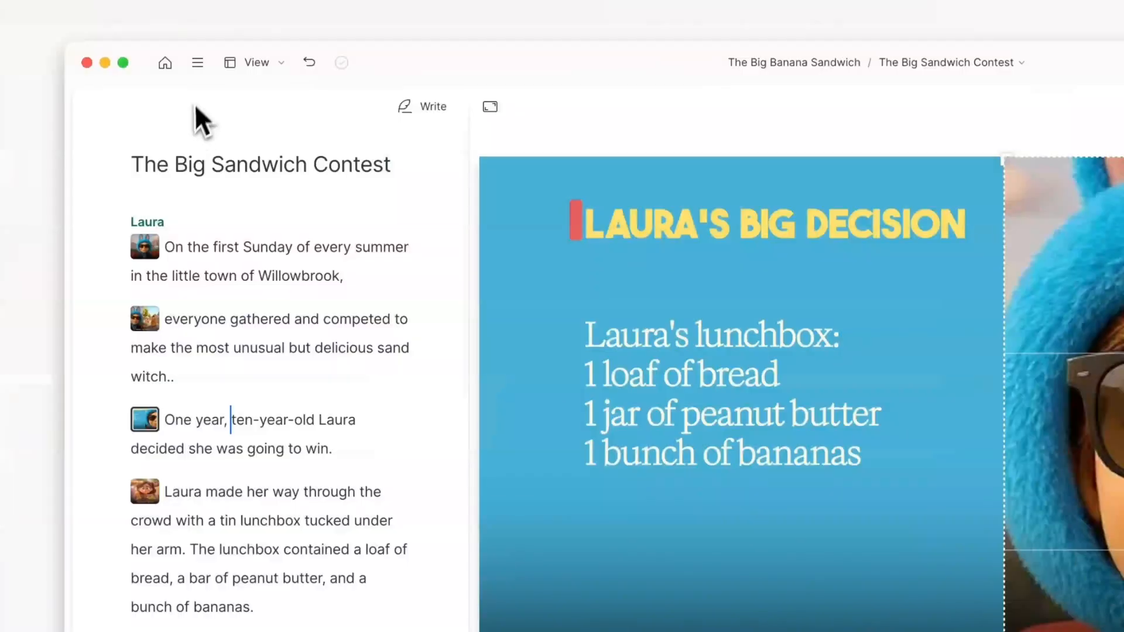
Open Descript's app settings from the main hamburger menu
click(196, 62)
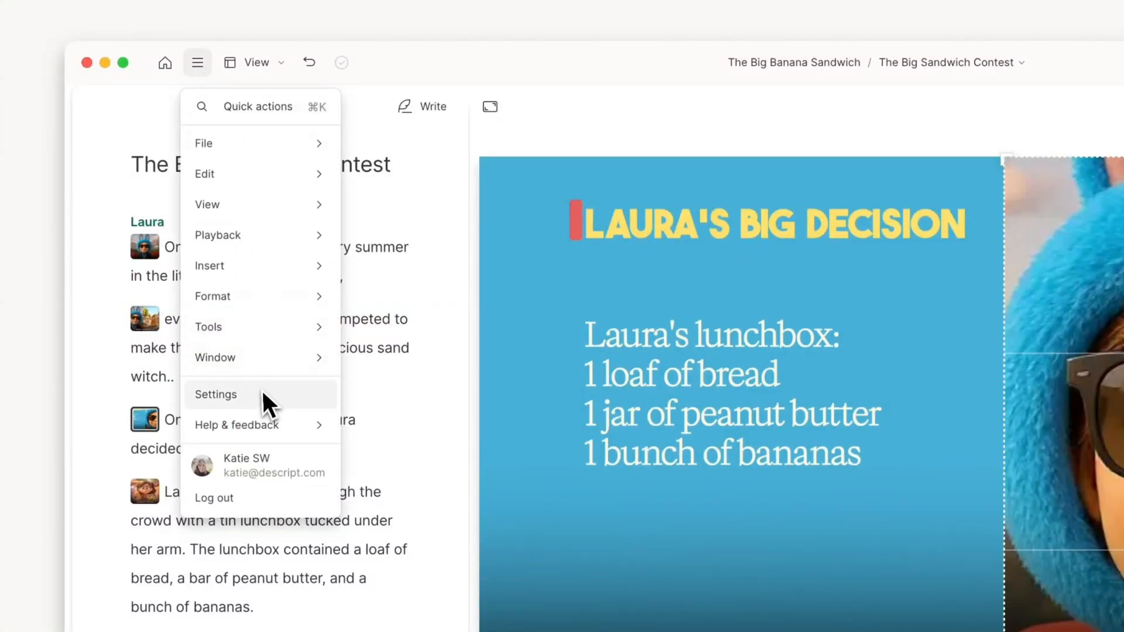
click(216, 395)
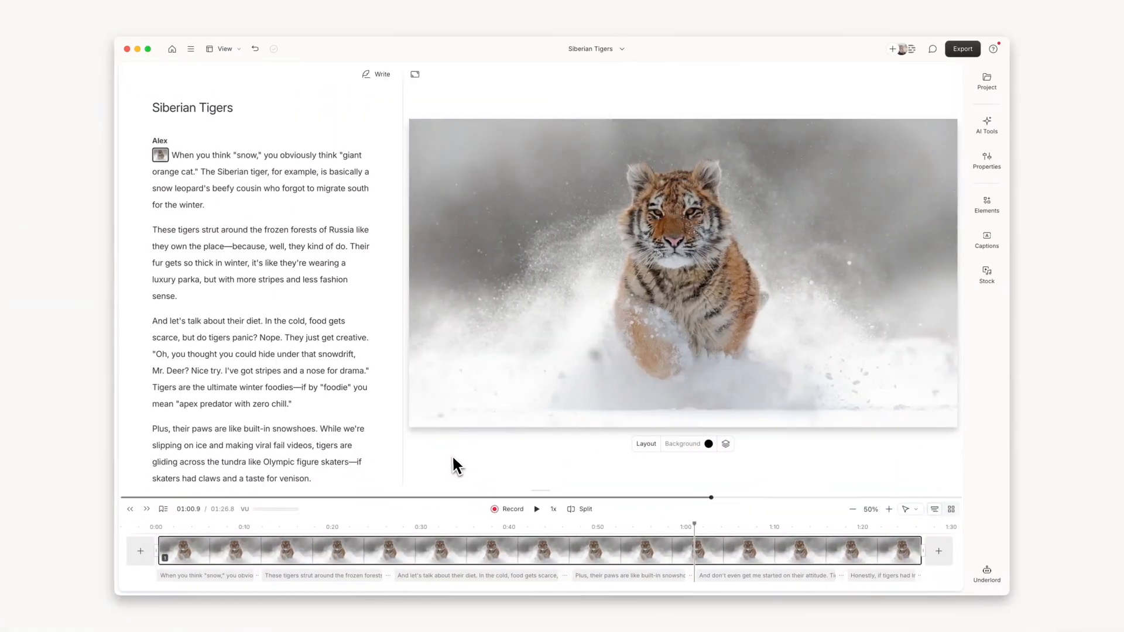
Turn the tiger photo into video with the prompt 'tiger is running toward' the camera and generate it
click(682, 277)
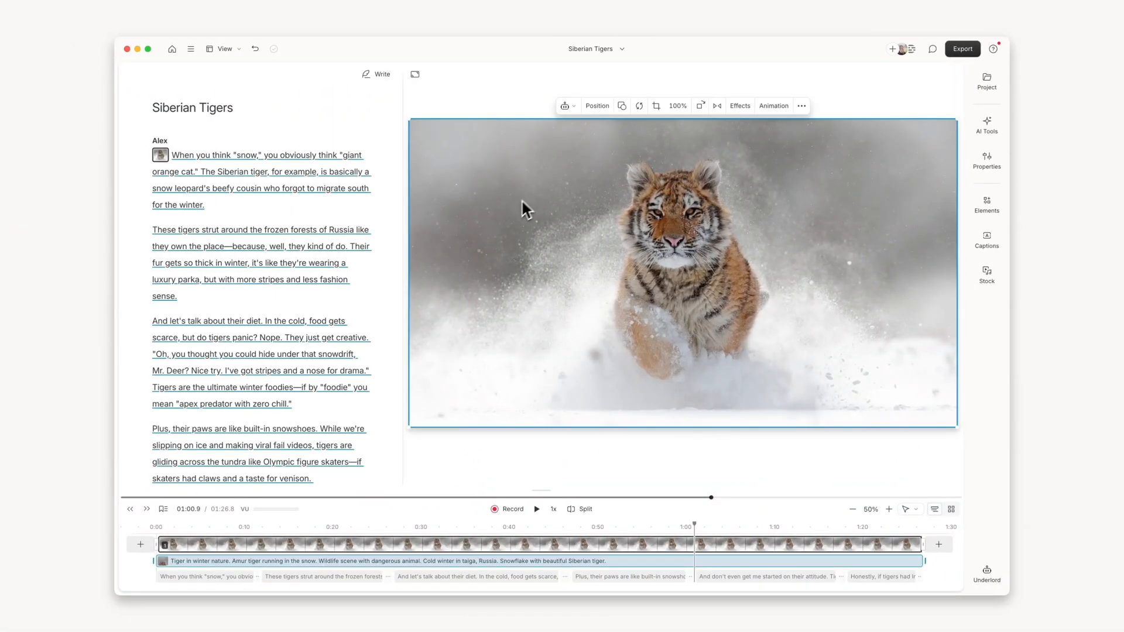
click(565, 106)
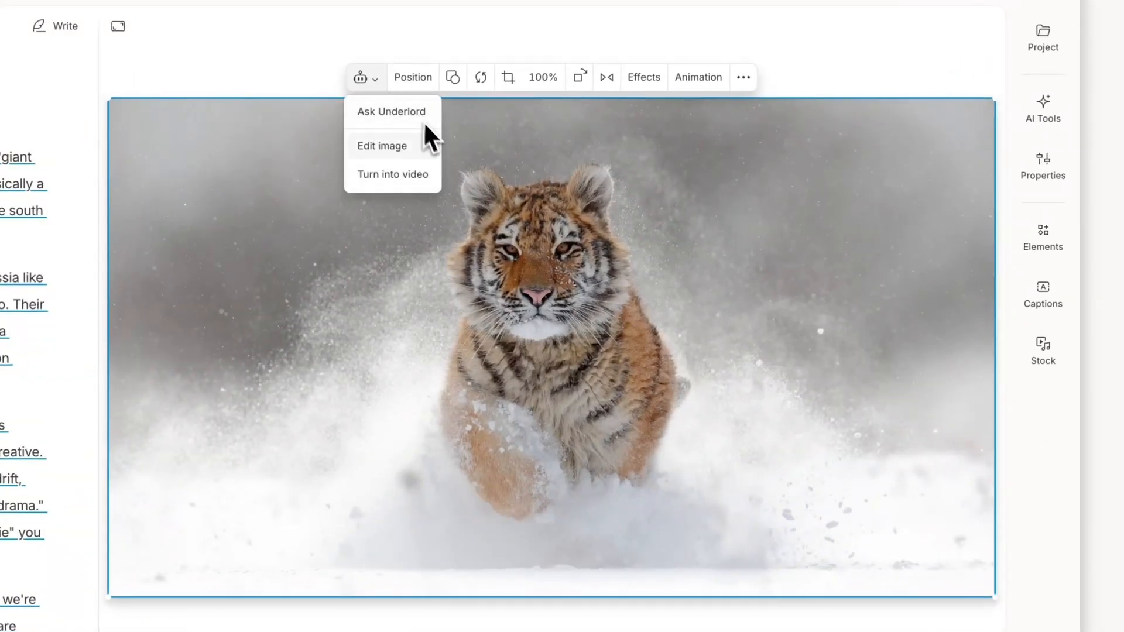
click(392, 175)
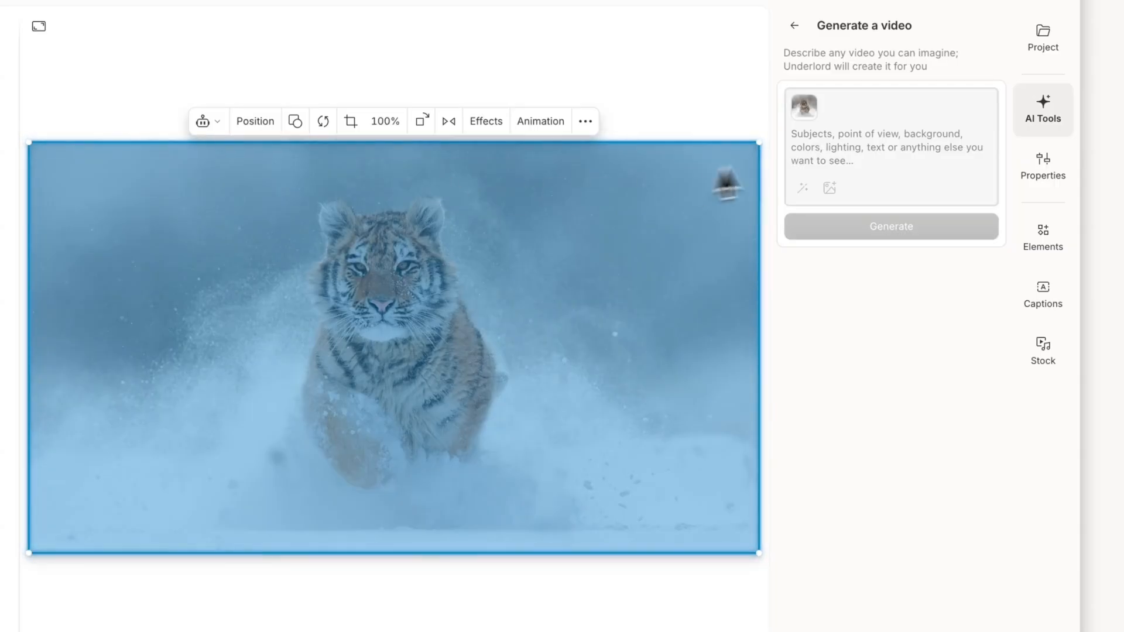
text(make it look like this)
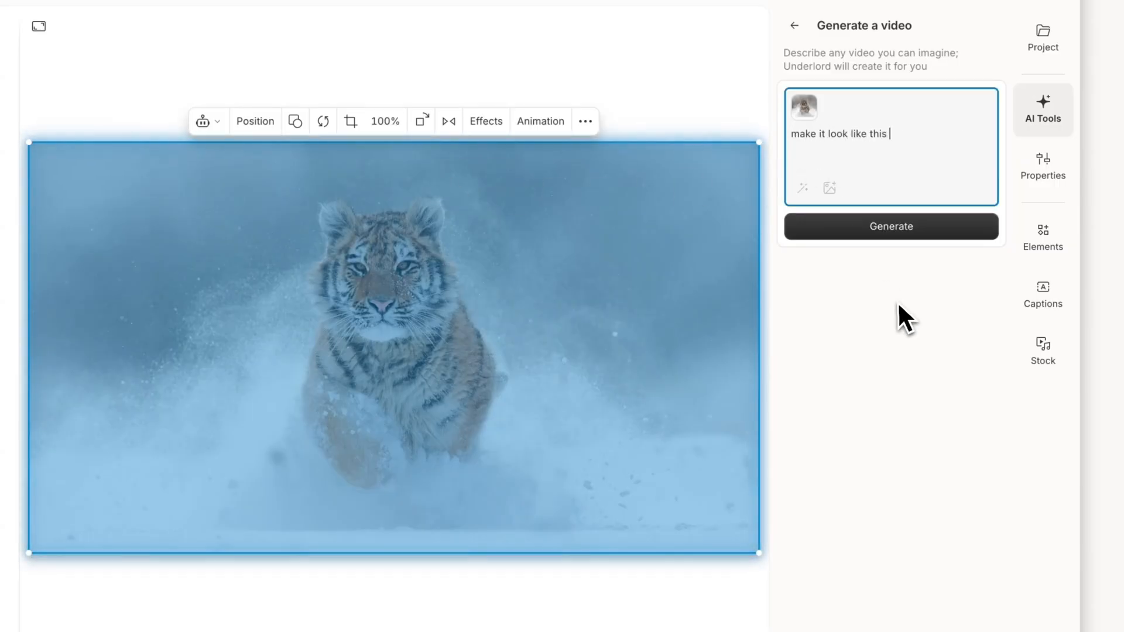
text(tiger is run)
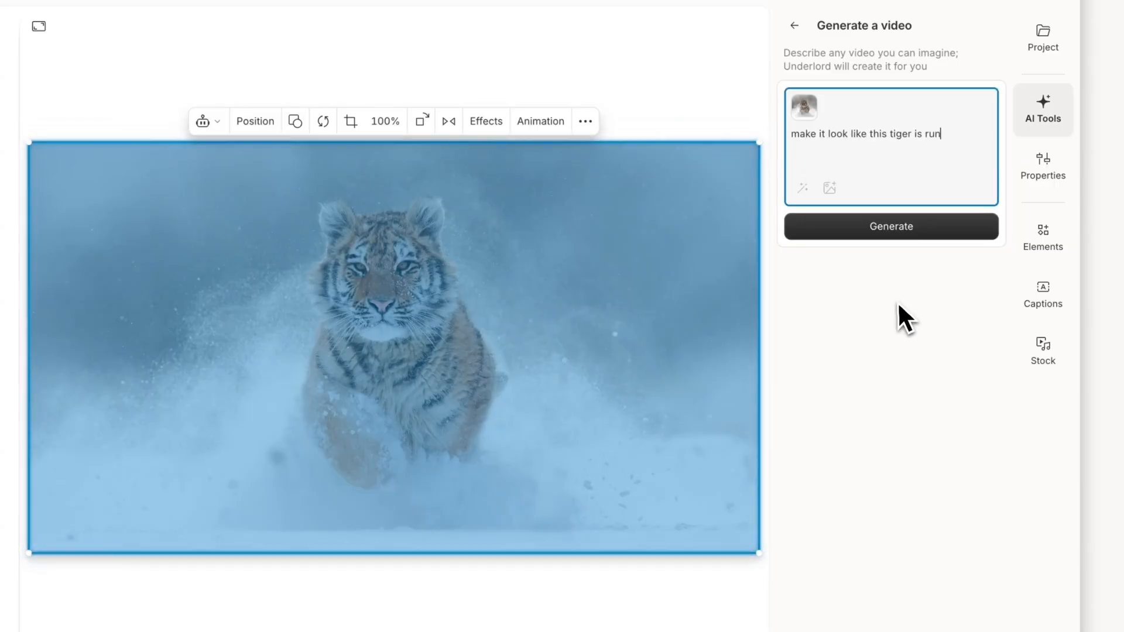
text(ning towards the camera)
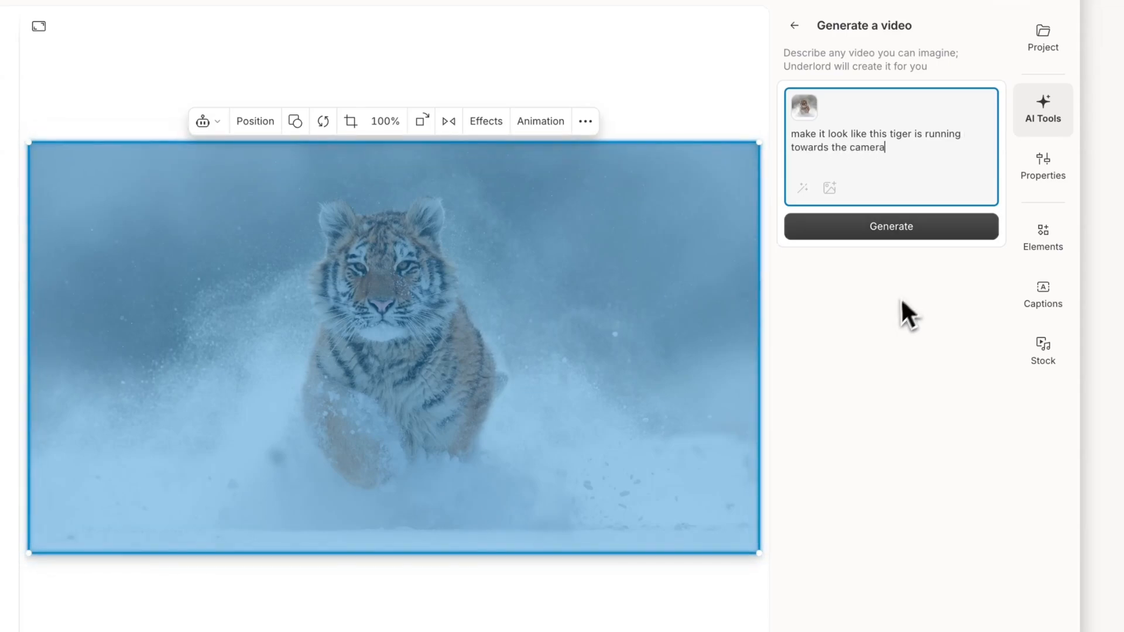
click(890, 226)
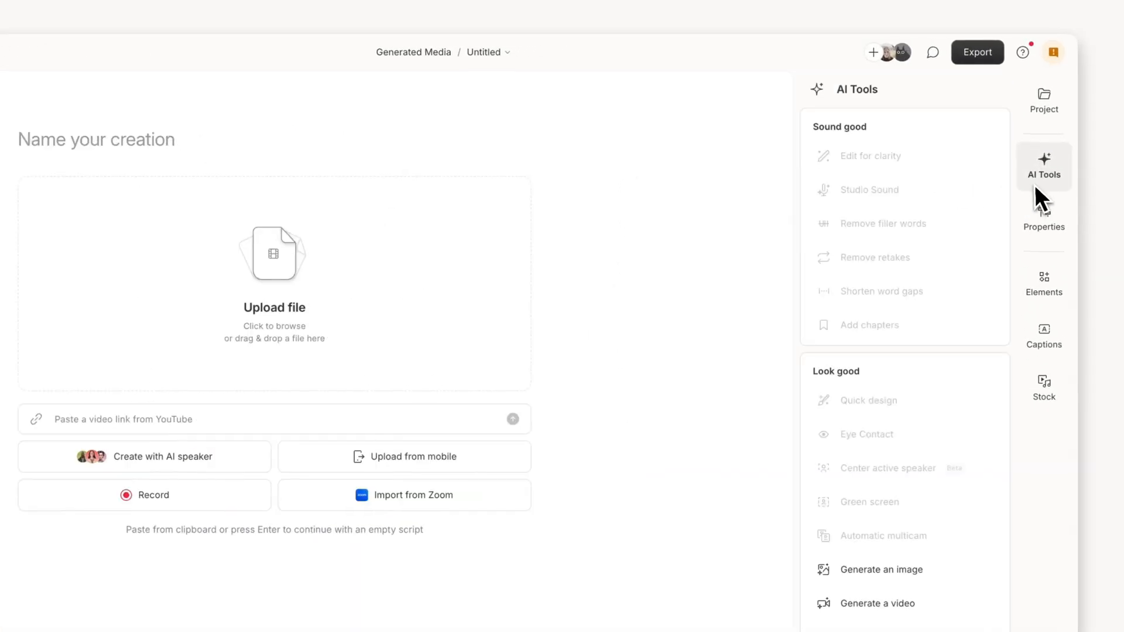
Generate AI images of a banana strolling through an abstract colorful environment
click(880, 570)
text(a banana taking a leisurely s)
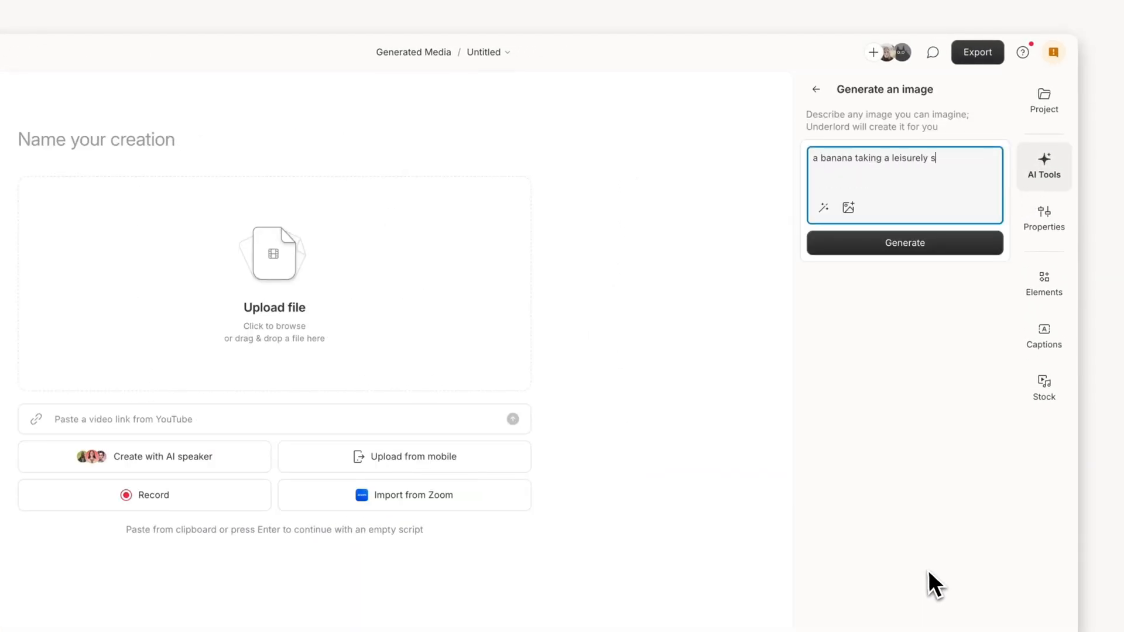
text(troll through an abstract colorful envir)
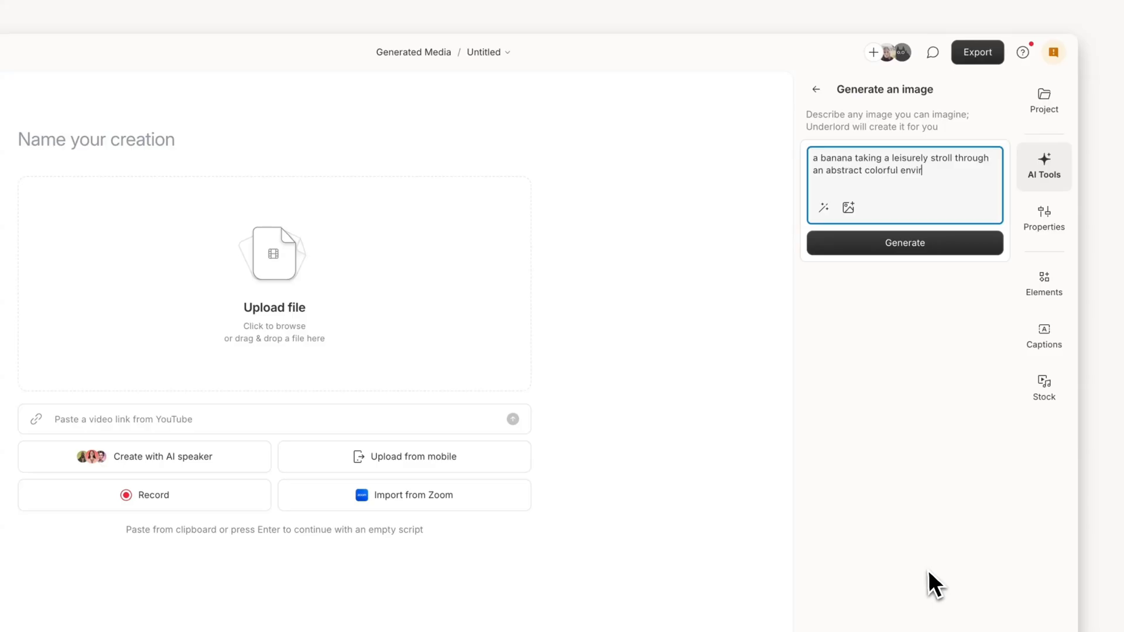
click(904, 243)
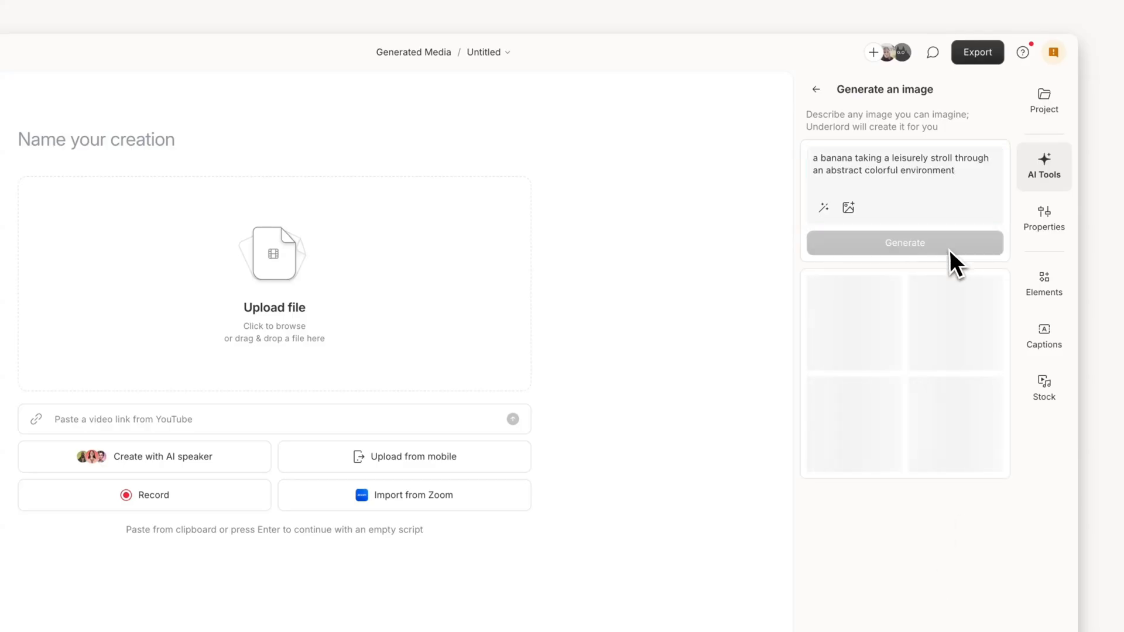
Describe a realistic and moody mouse-picking-bananas video in Generate a video
click(956, 322)
text(can you make a scene of a mouse picking bananas? but make it realistic)
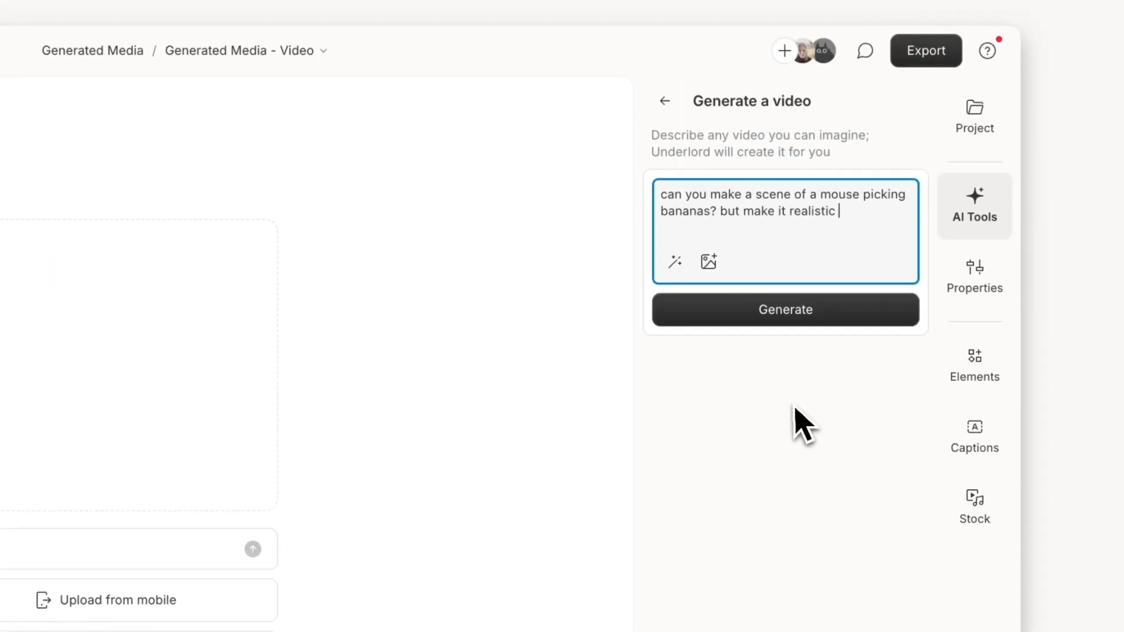
text(and moody?)
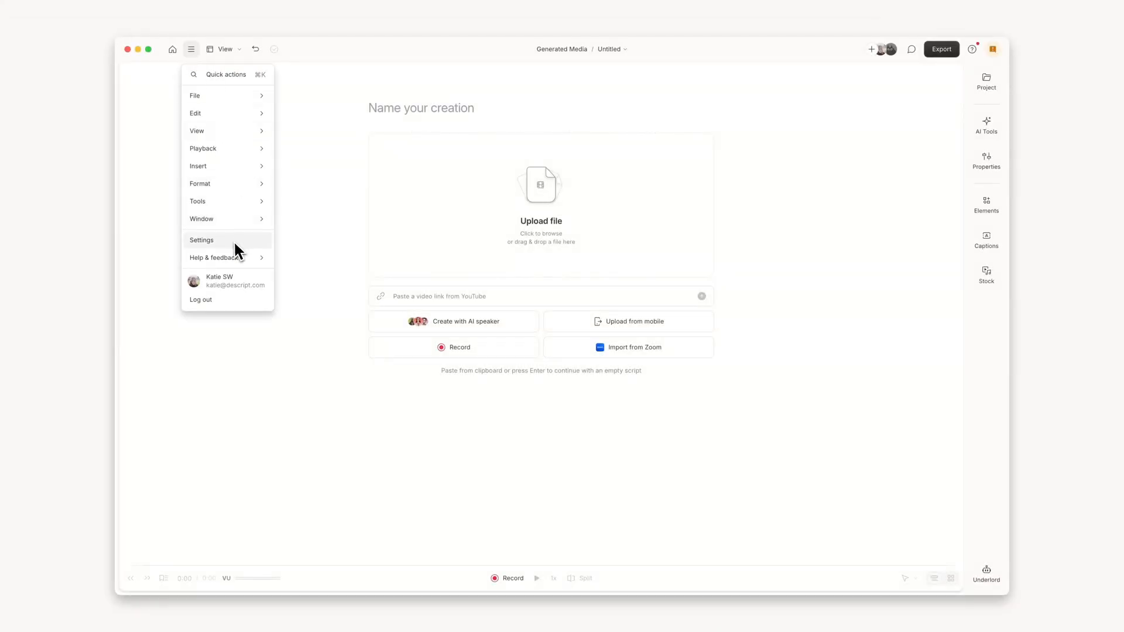
In Settings, choose Flux [dev] as the image generation model
click(201, 239)
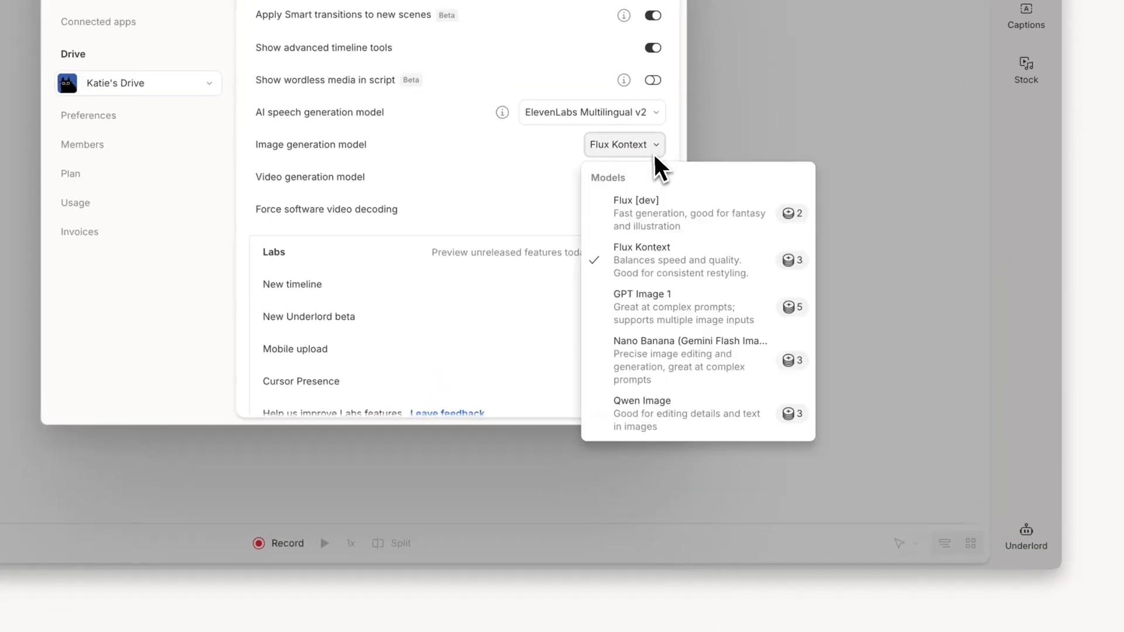
mouse_move(670, 208)
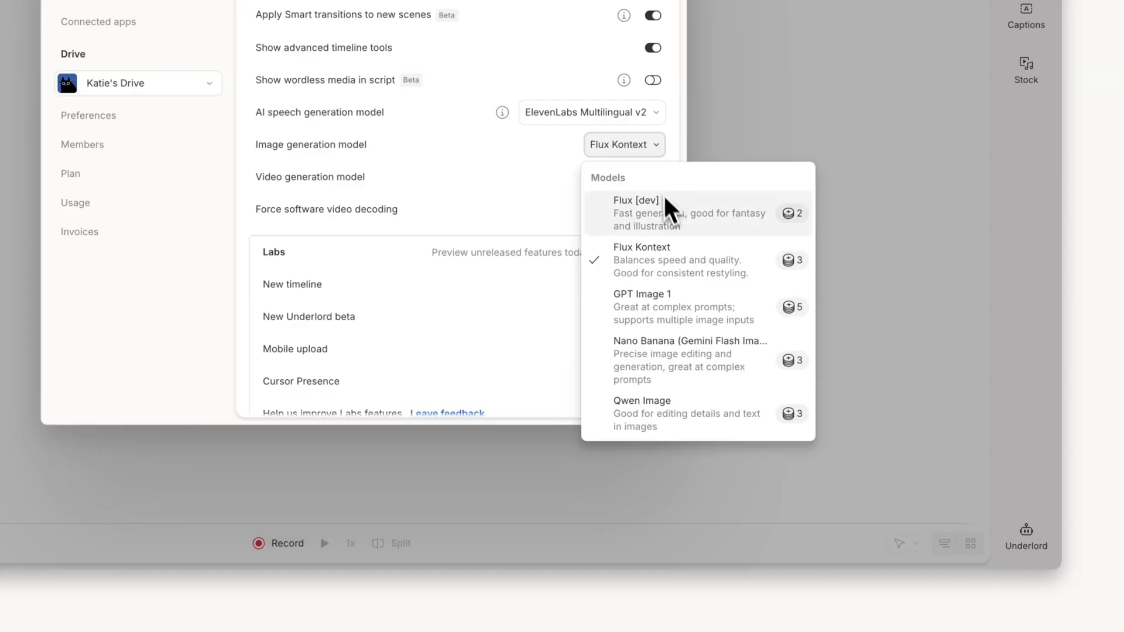
click(691, 360)
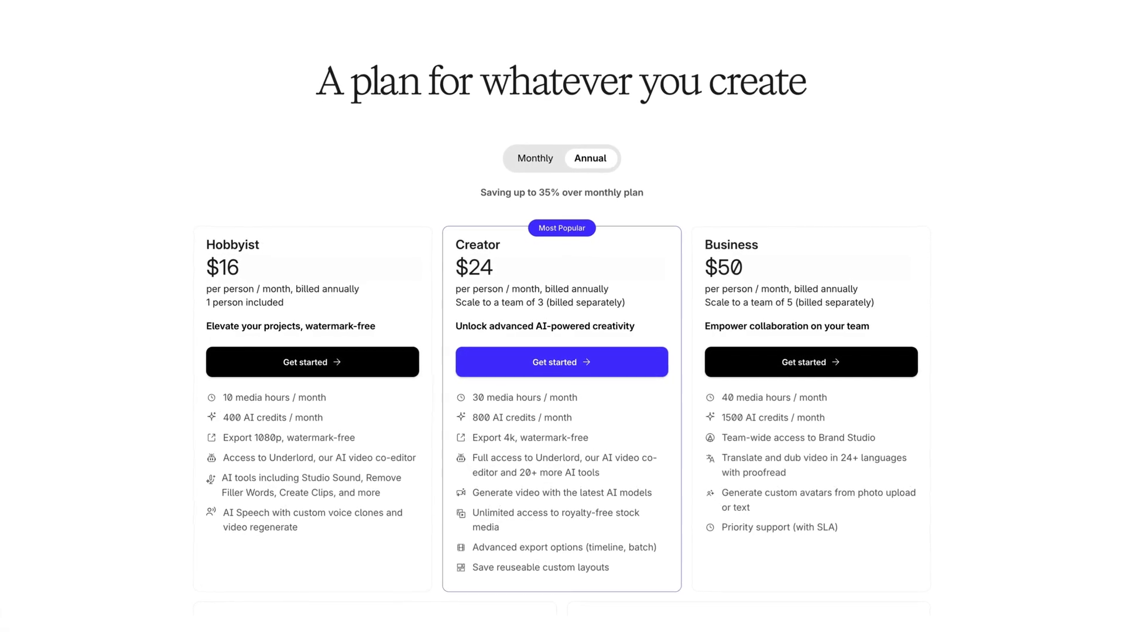
Scroll through the annual Hobbyist, Creator and Business plan cards
scroll(down, 3)
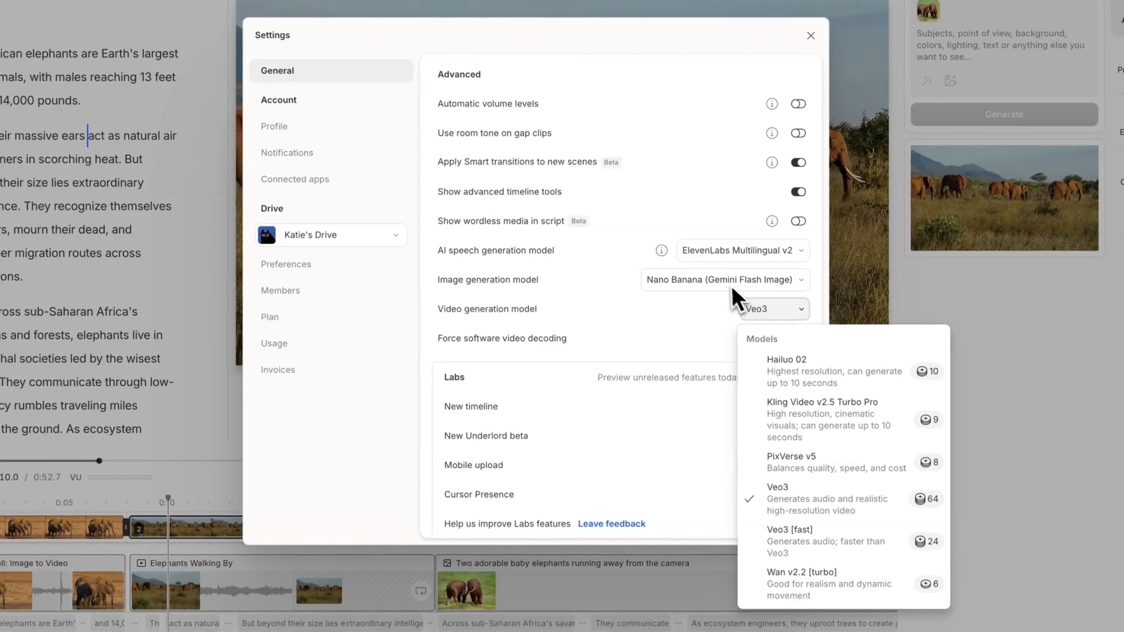
Review the image generation model list, then show the Creator plan details in settings
click(724, 280)
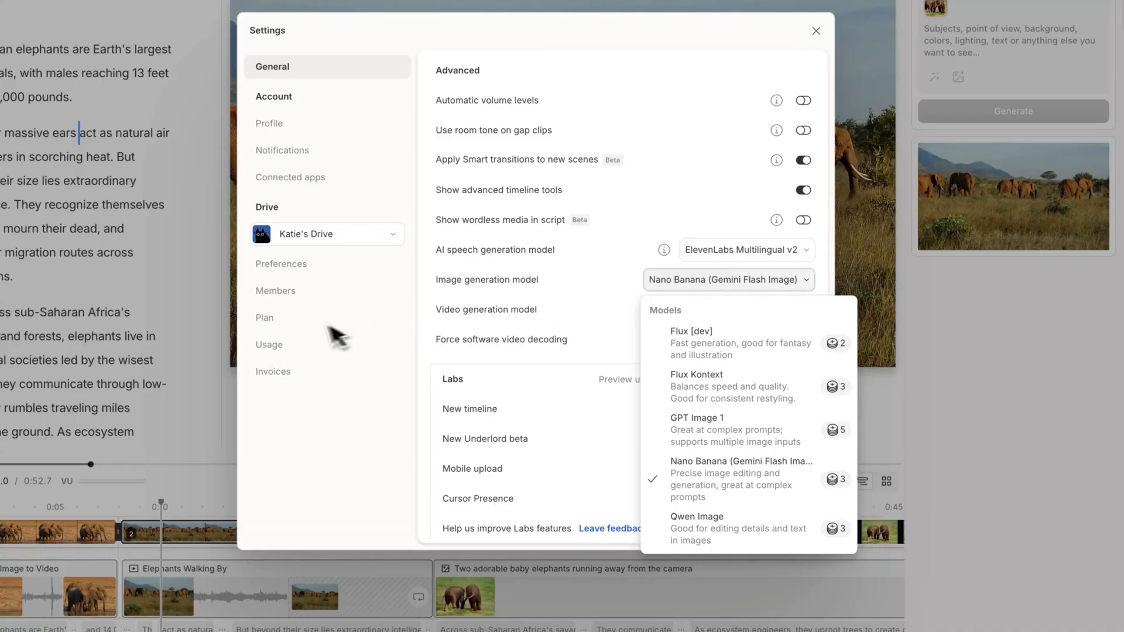
click(264, 318)
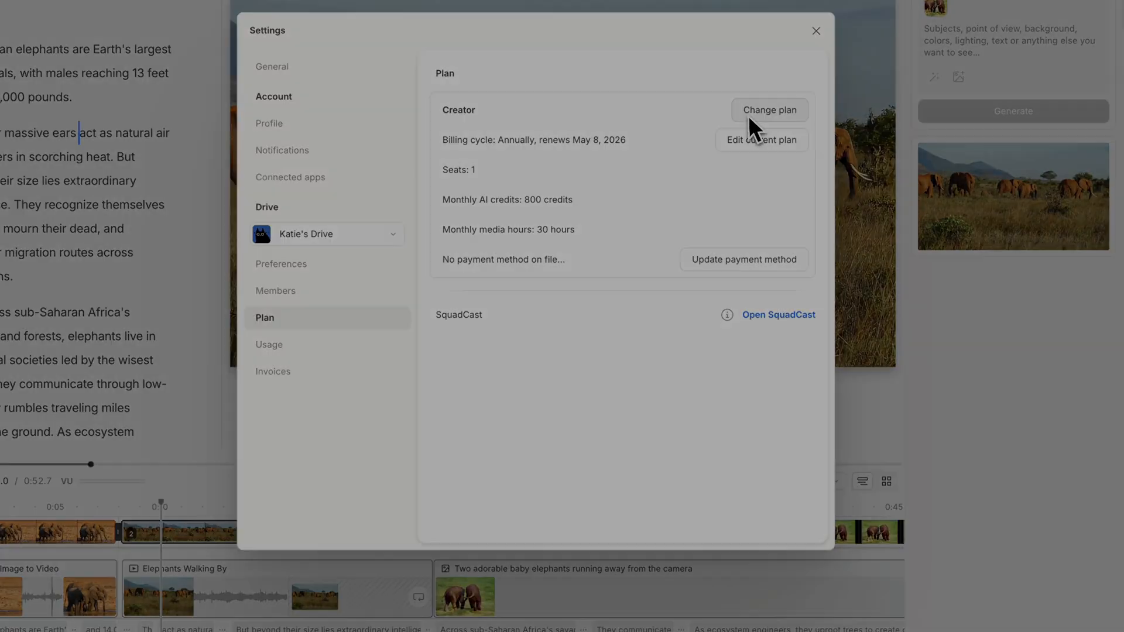
click(429, 260)
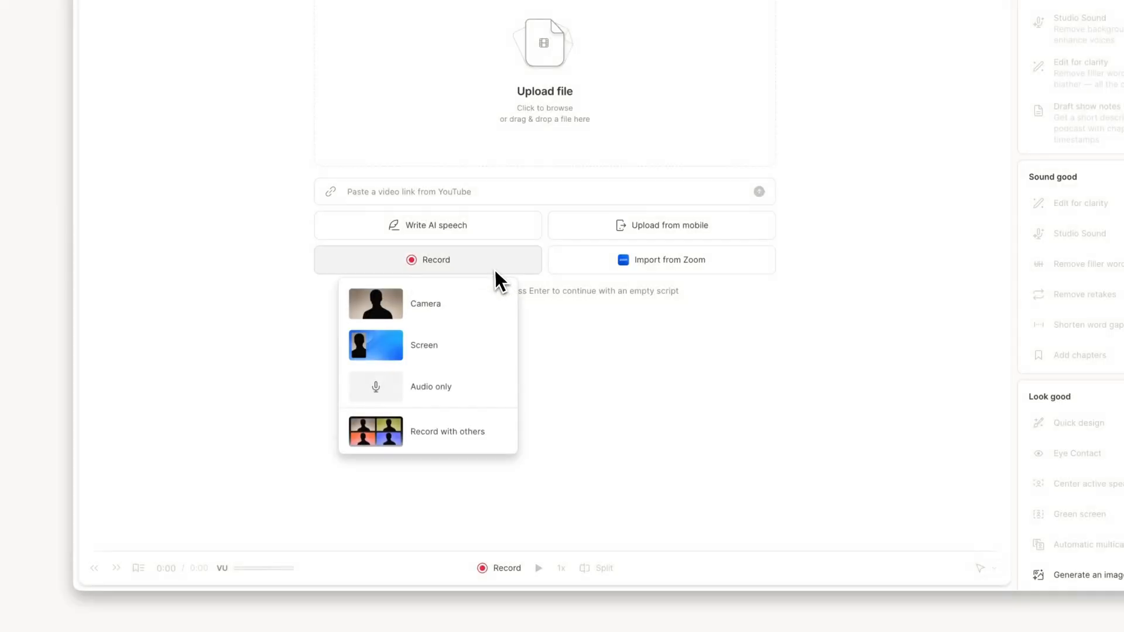
Start a Rooms session with others, switch recording to Audio Only and begin recording
click(447, 431)
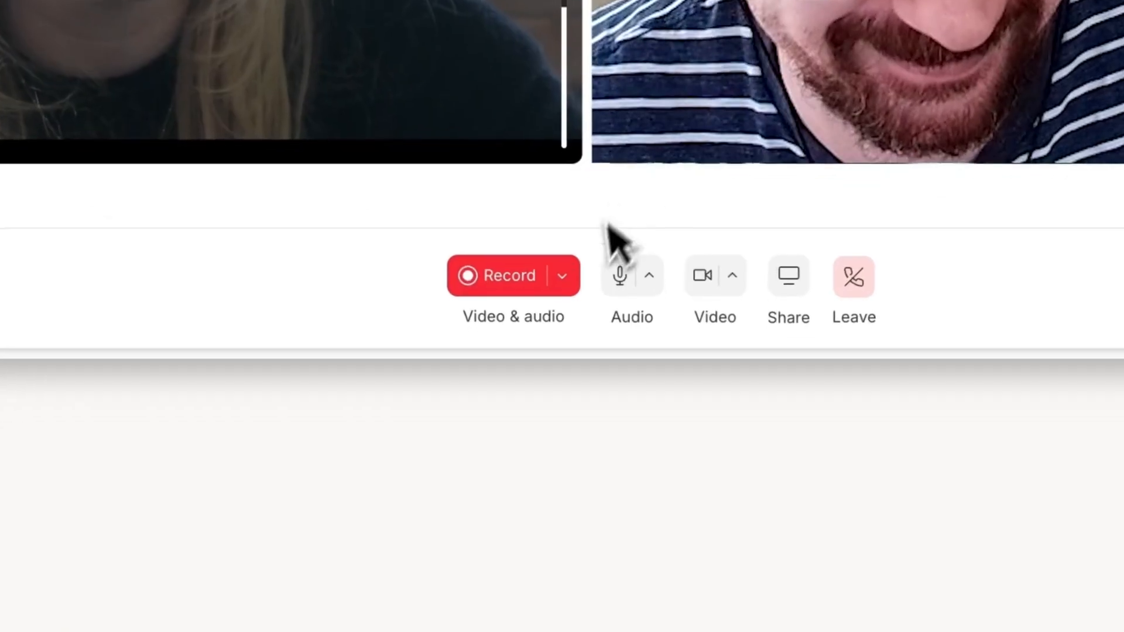
click(562, 275)
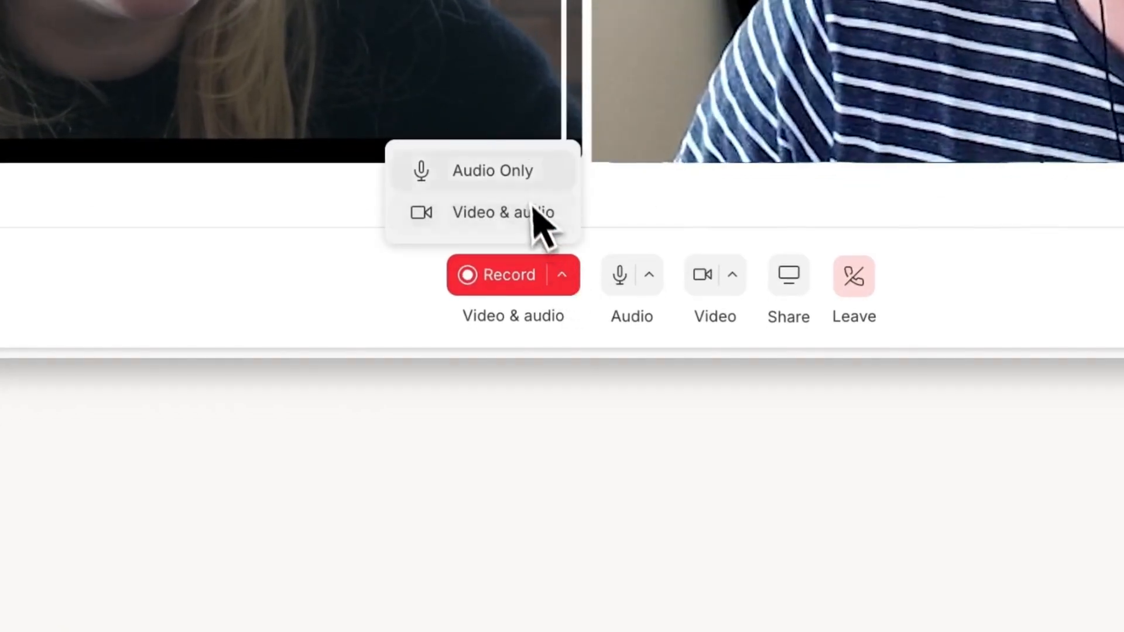
click(493, 171)
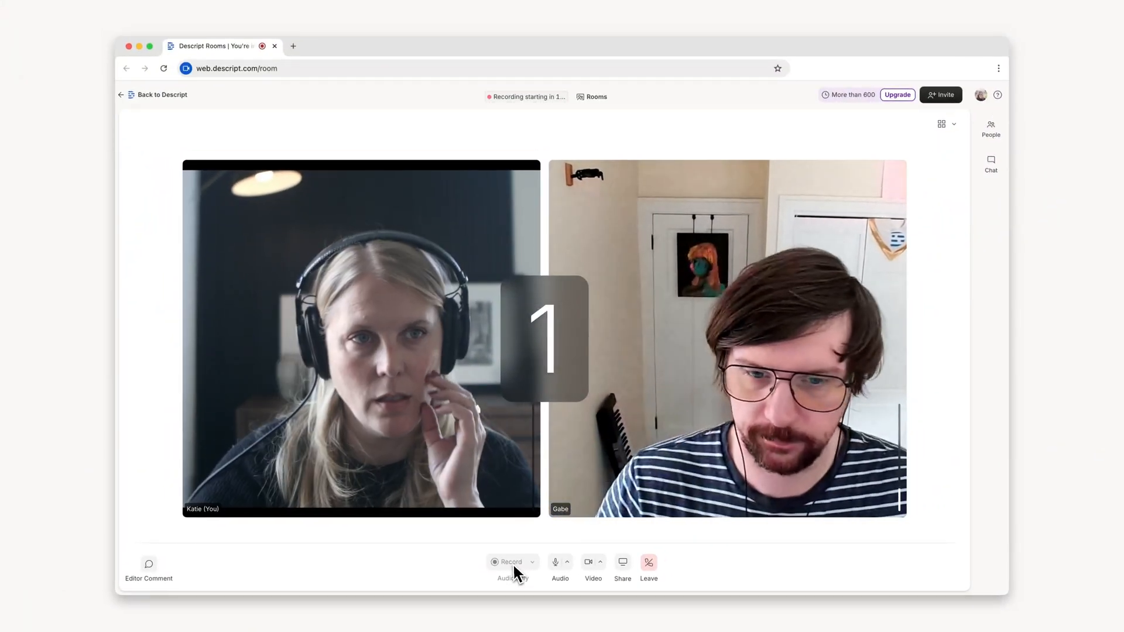
click(511, 562)
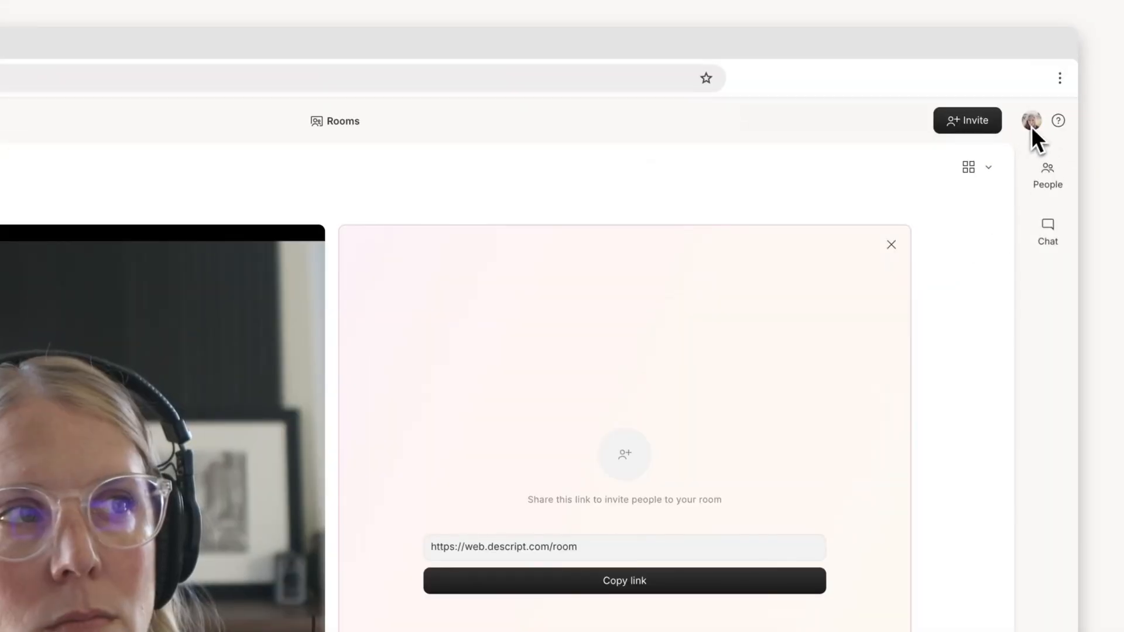
In Rooms audio settings, enable lossless WAV files per participant and close the dialog
click(1030, 119)
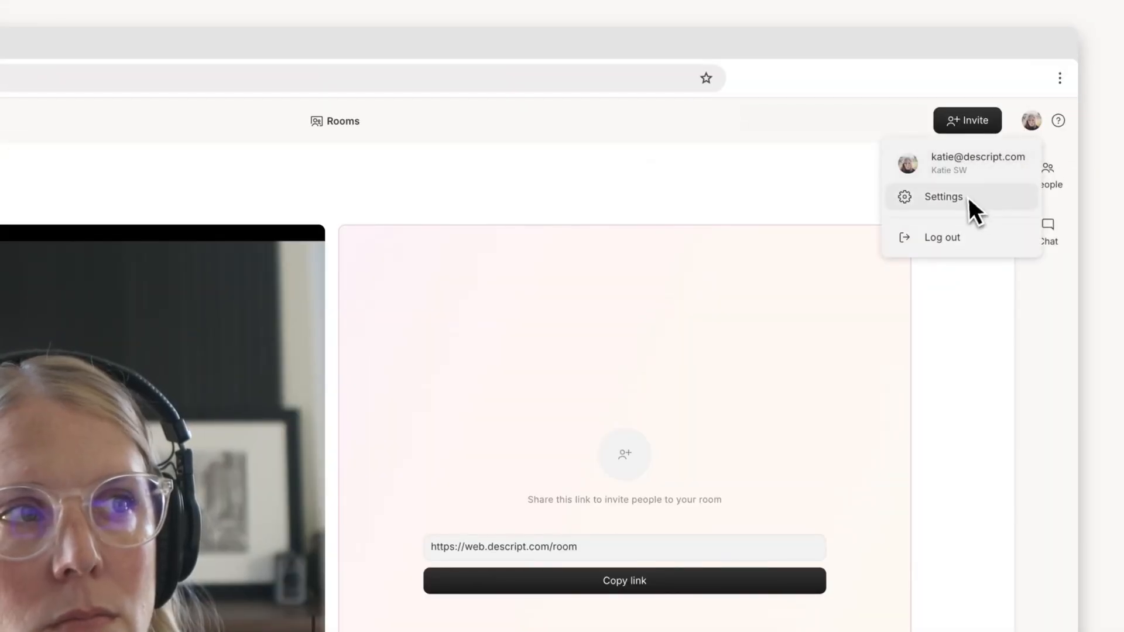
click(942, 197)
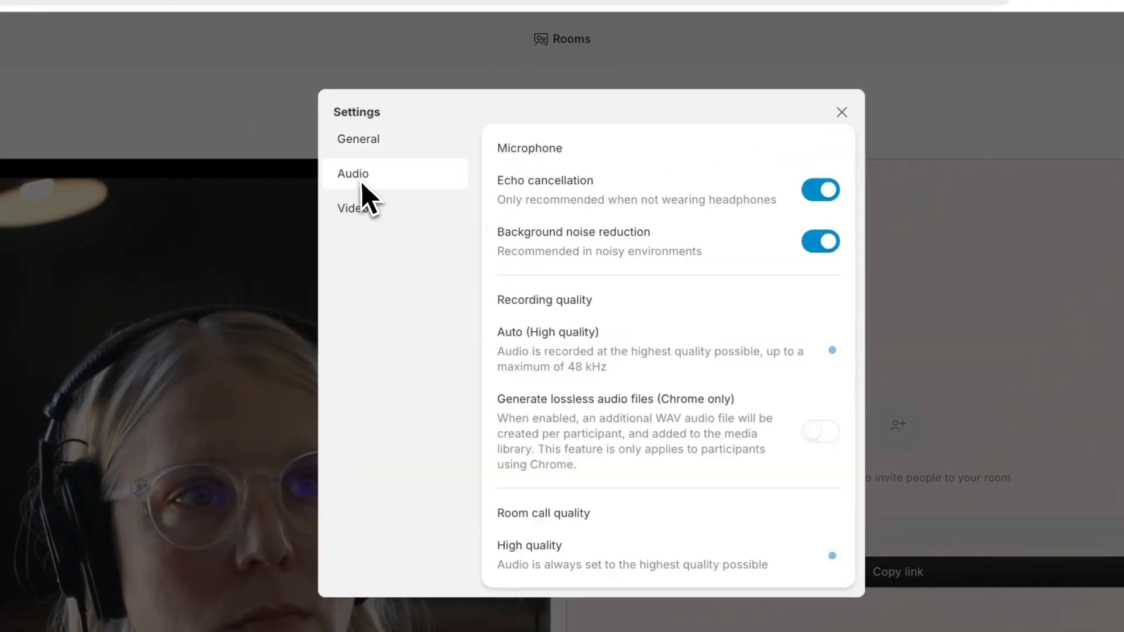
click(820, 431)
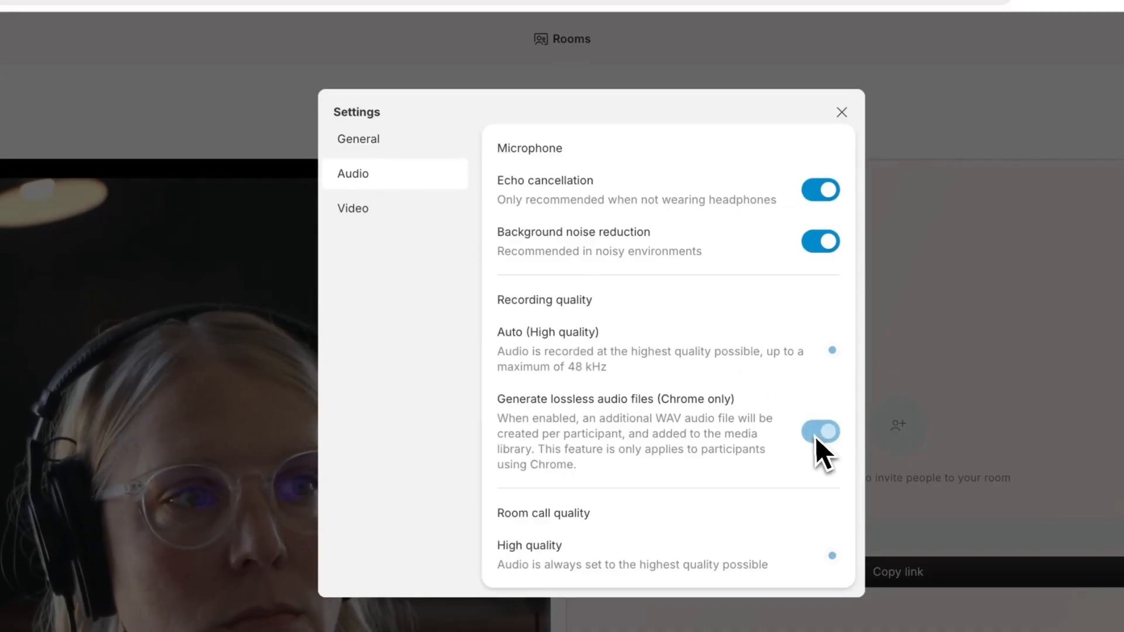
click(820, 431)
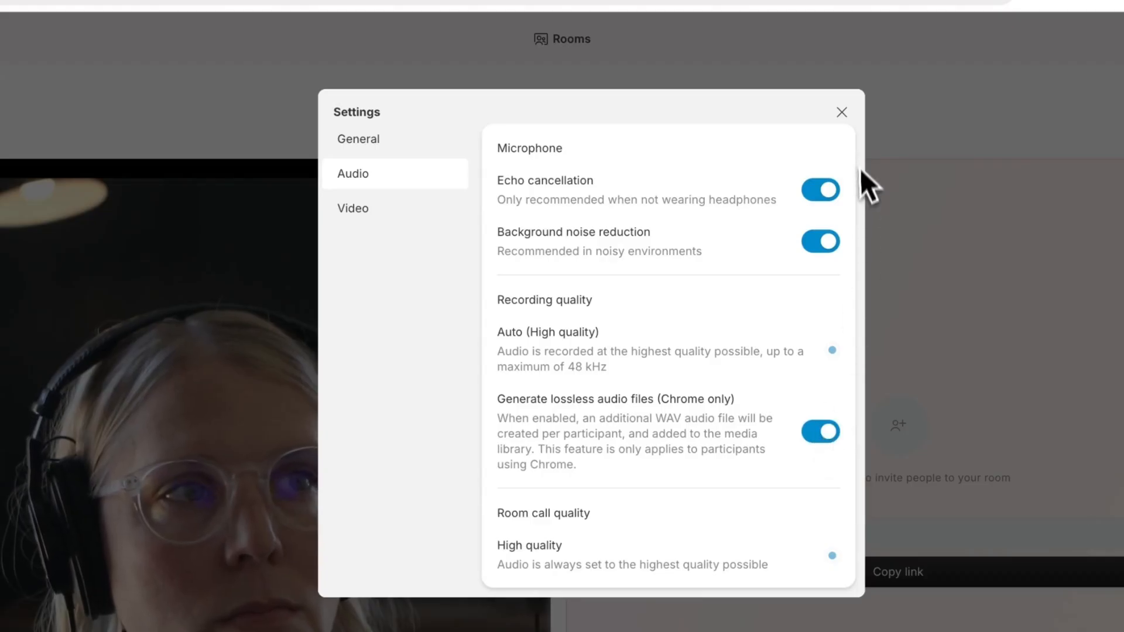
click(843, 112)
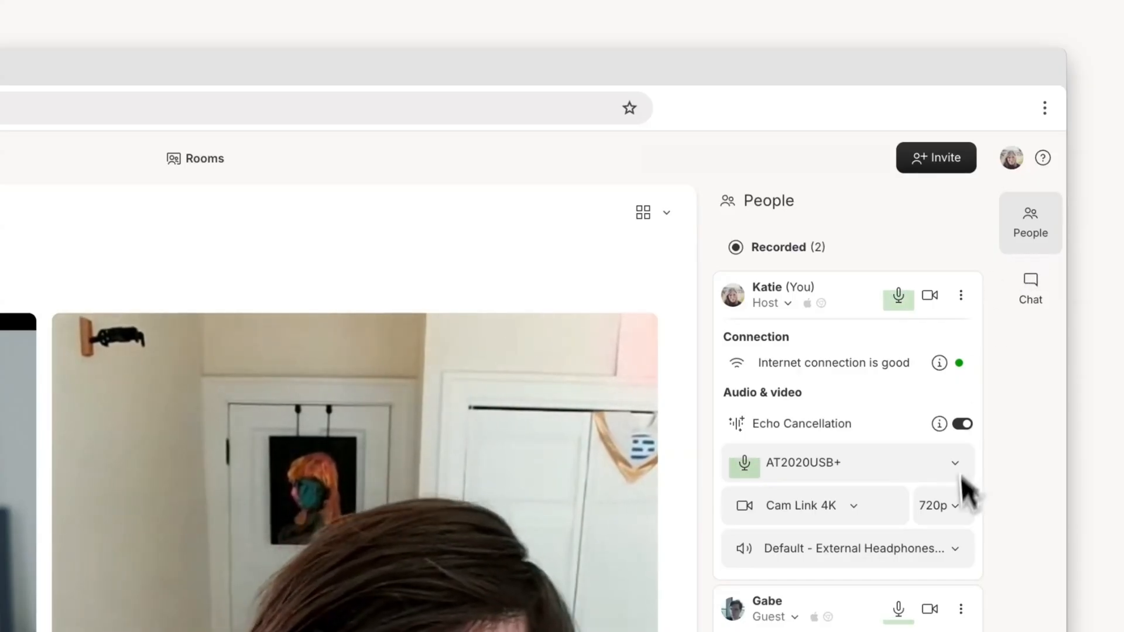
In the People panel, pick a camera resolution for the guest from the dropdown
scroll(down, 3)
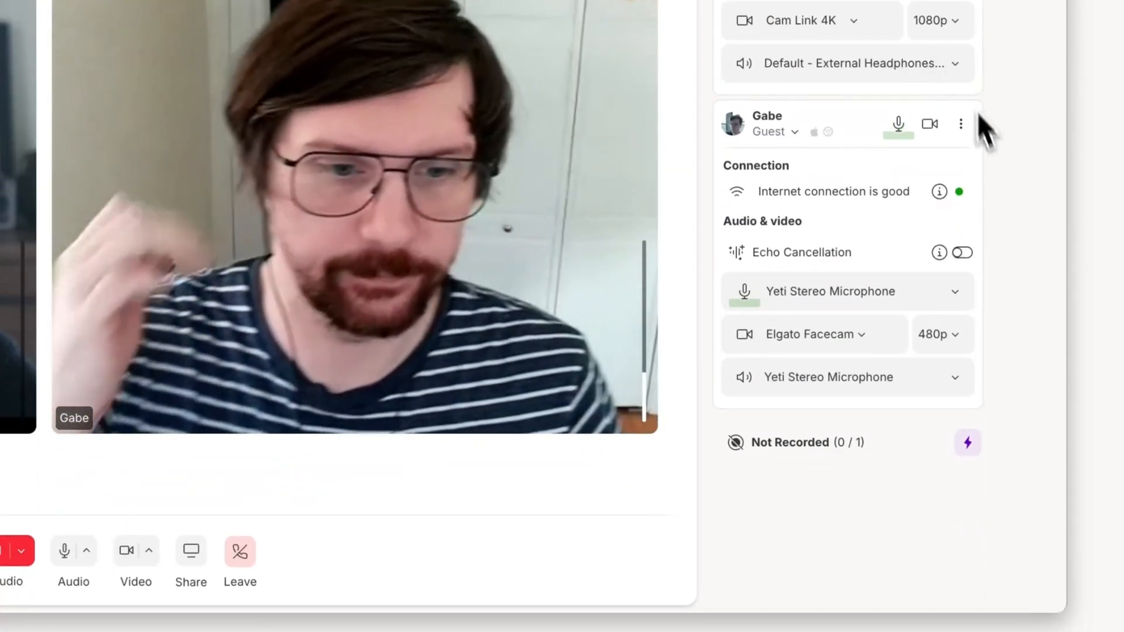
click(936, 334)
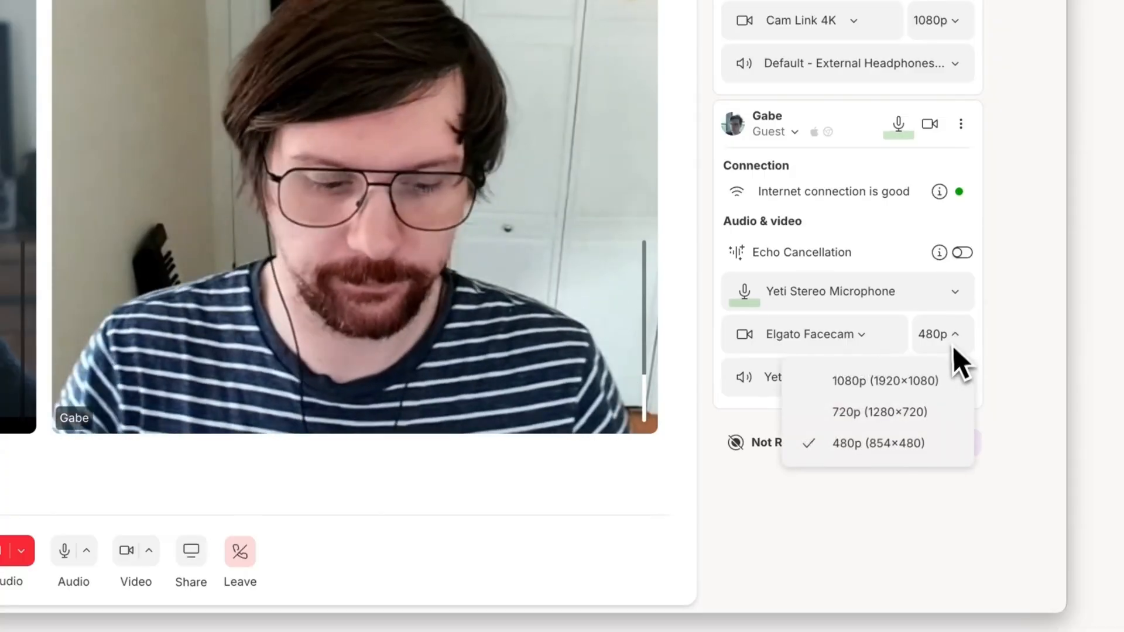
click(885, 381)
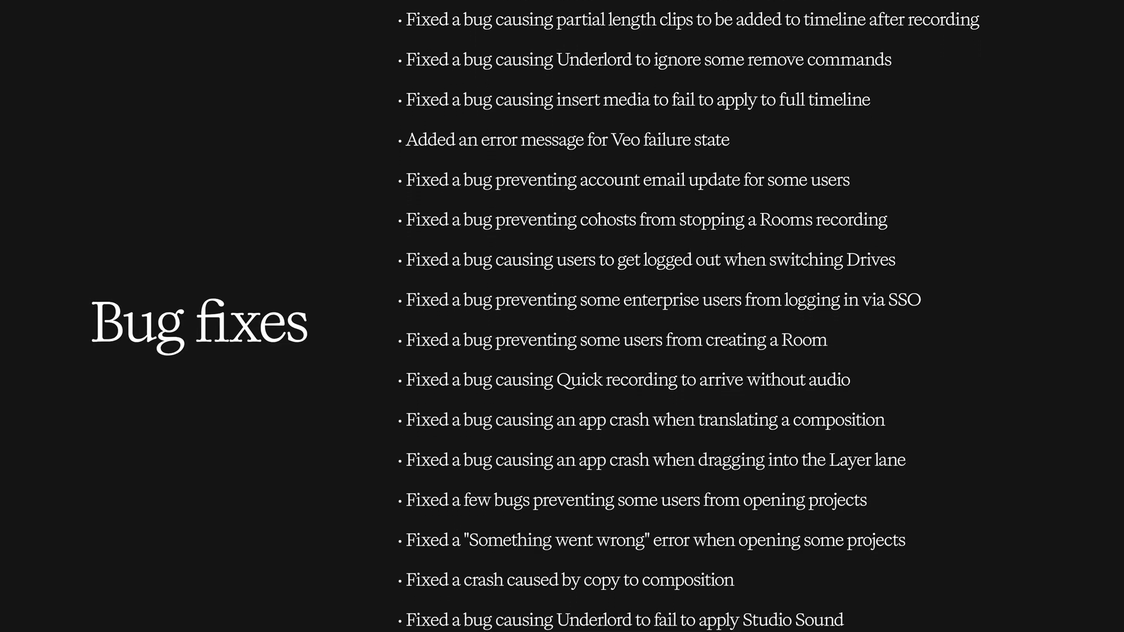
scroll(down, 3)
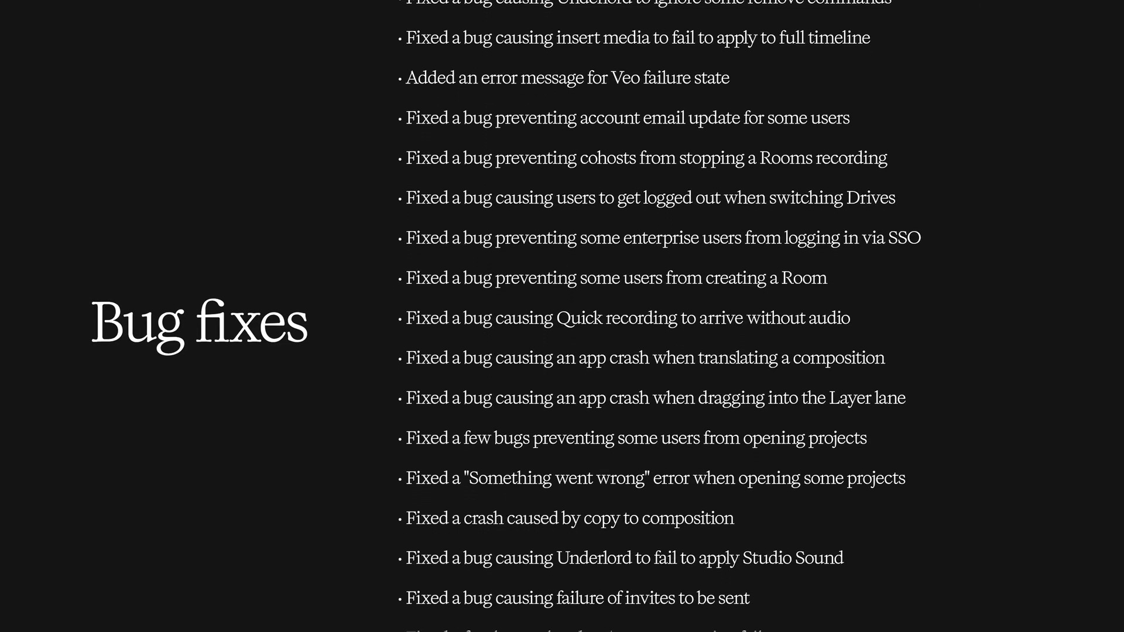
scroll(down, 3)
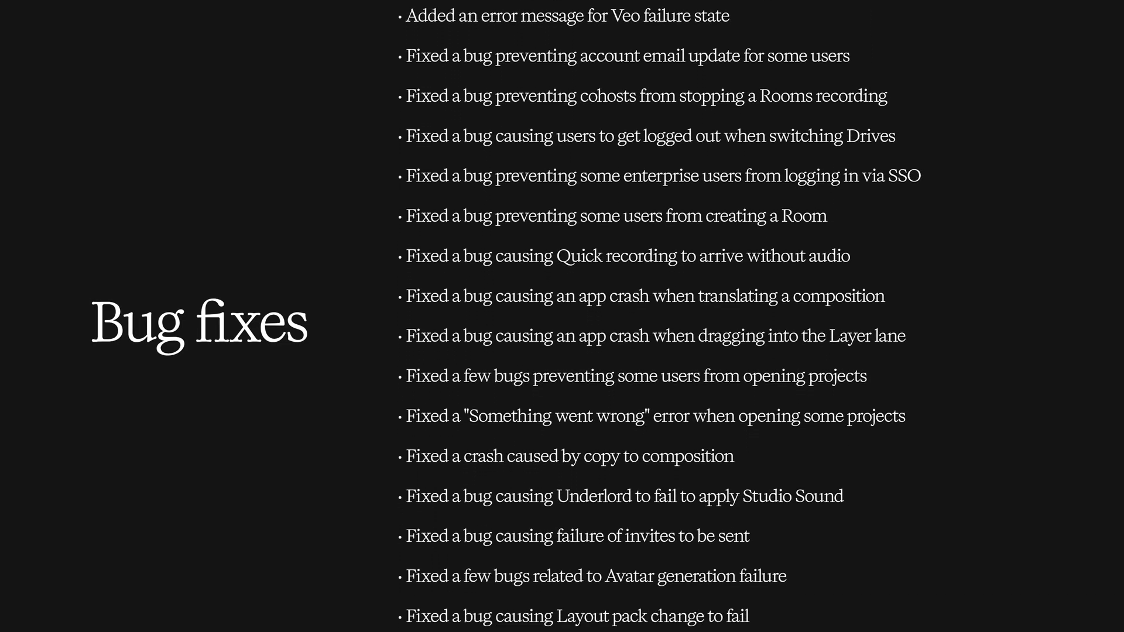